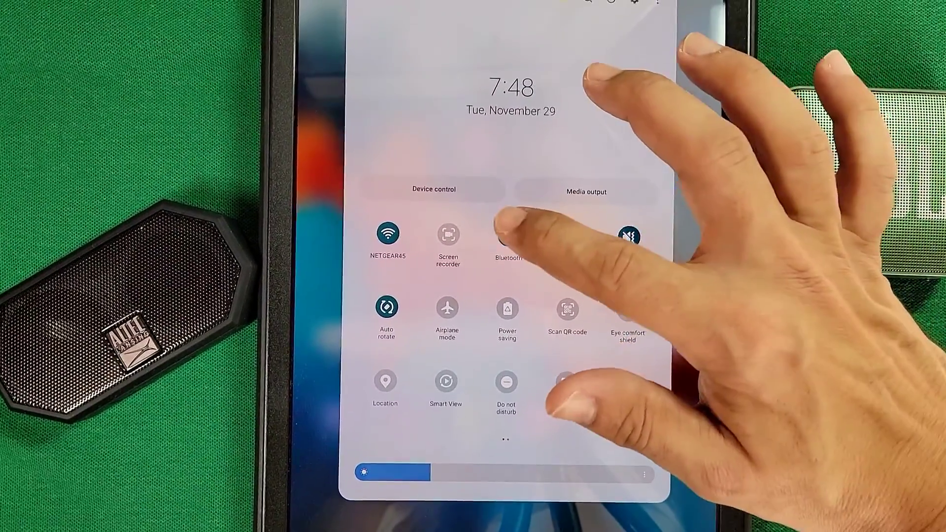
# Open Bluetooth settings from the quick panel's Bluetooth tile
pyautogui.click(506, 236)
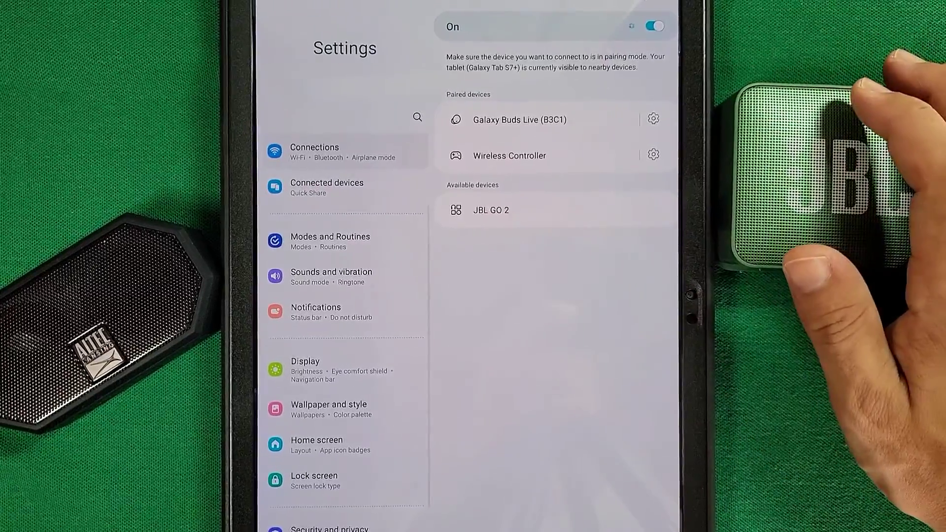
# Pair the JBL GO 2 speaker and confirm the pairing request
pyautogui.click(491, 208)
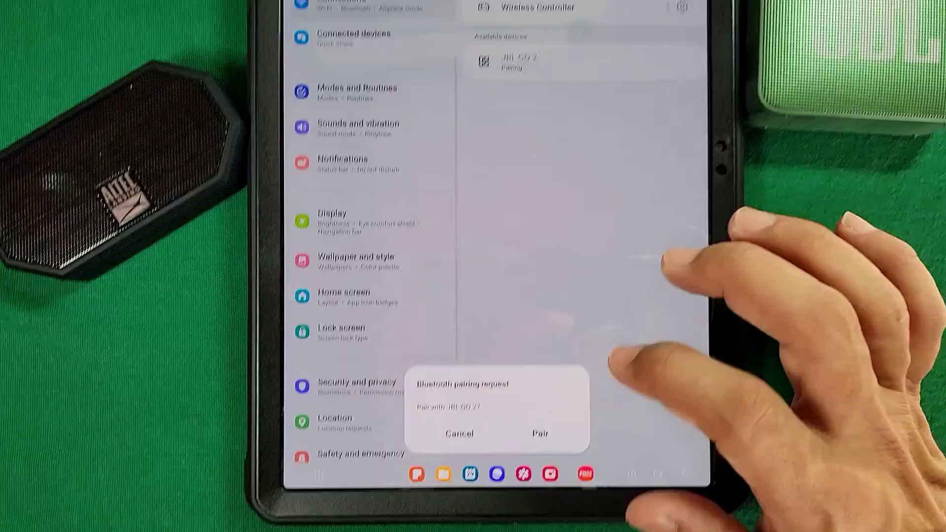
pyautogui.click(539, 434)
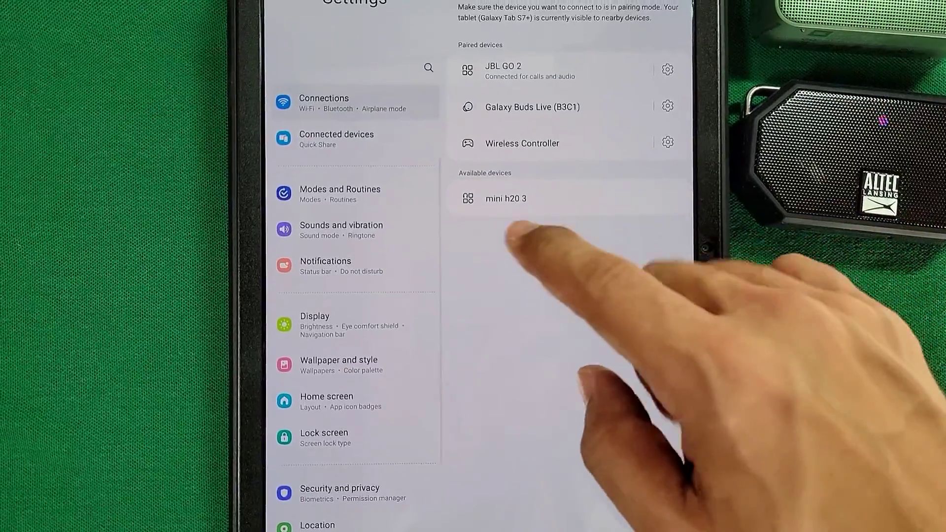
# Pair the mini h20 3 speaker and confirm the pairing request
pyautogui.click(505, 198)
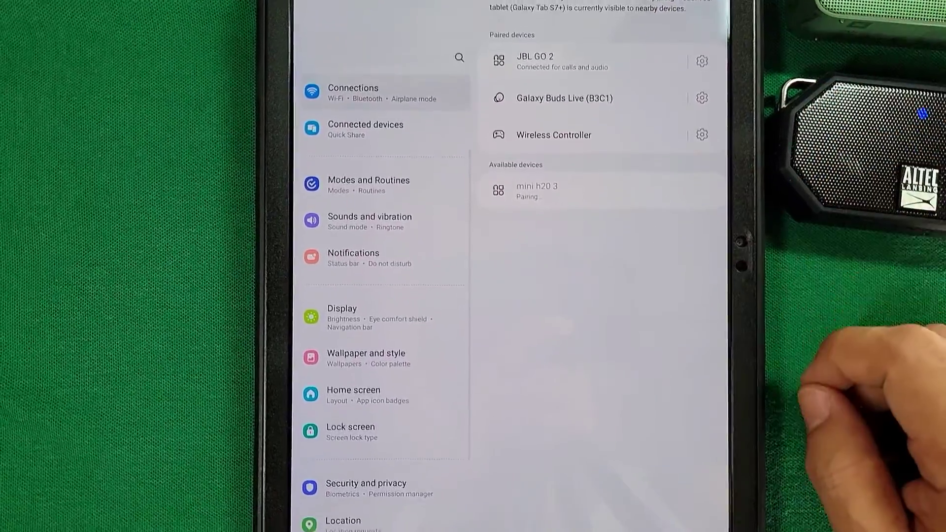
pyautogui.click(535, 190)
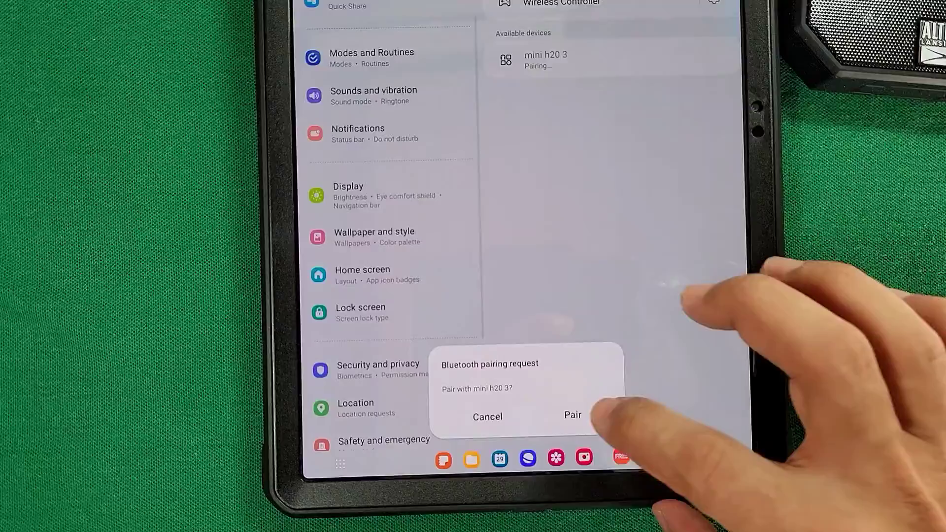
pyautogui.click(570, 416)
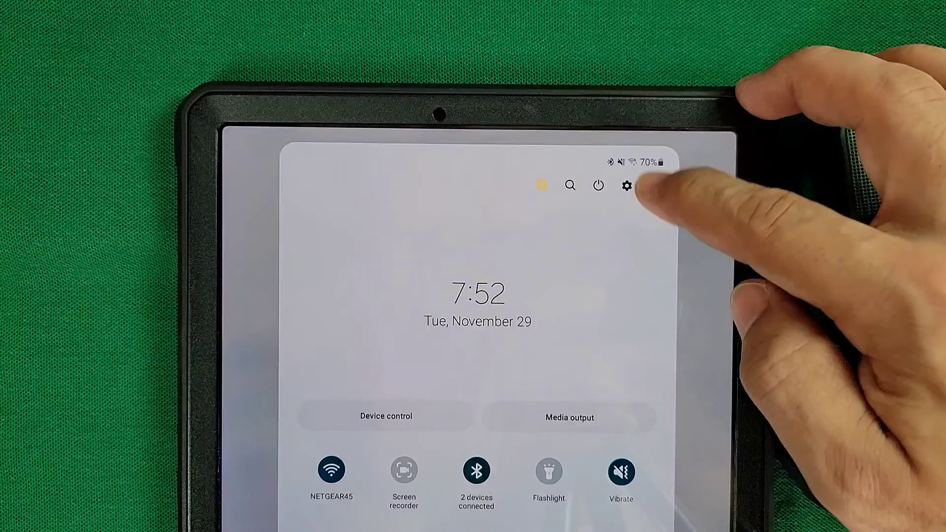
pyautogui.click(628, 185)
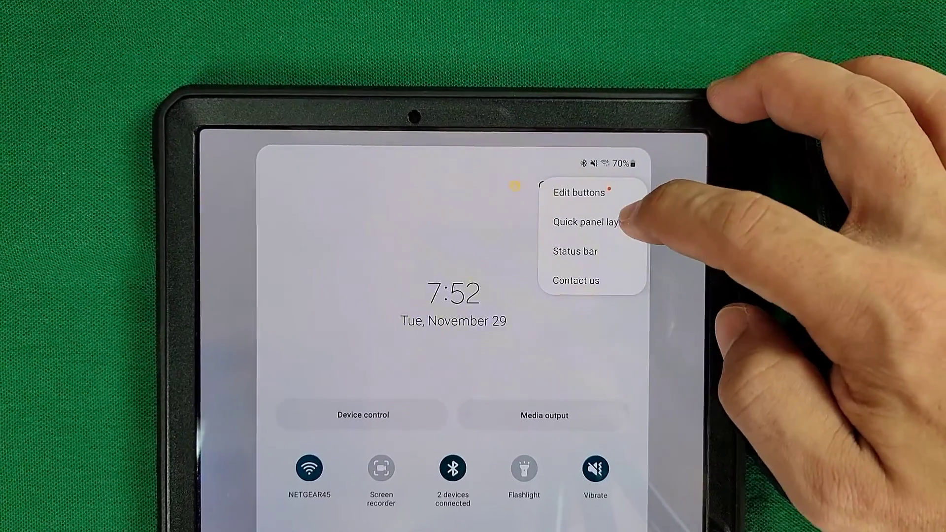
pyautogui.click(588, 221)
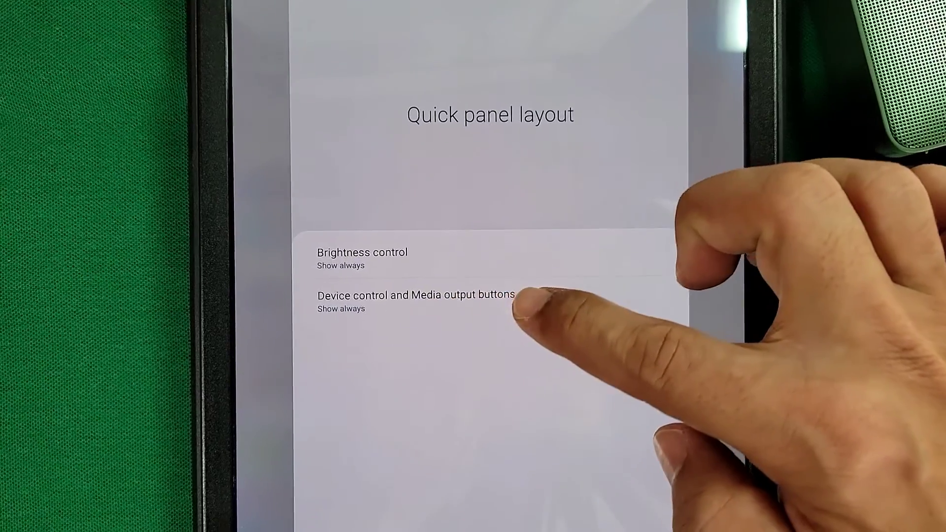
pyautogui.click(415, 295)
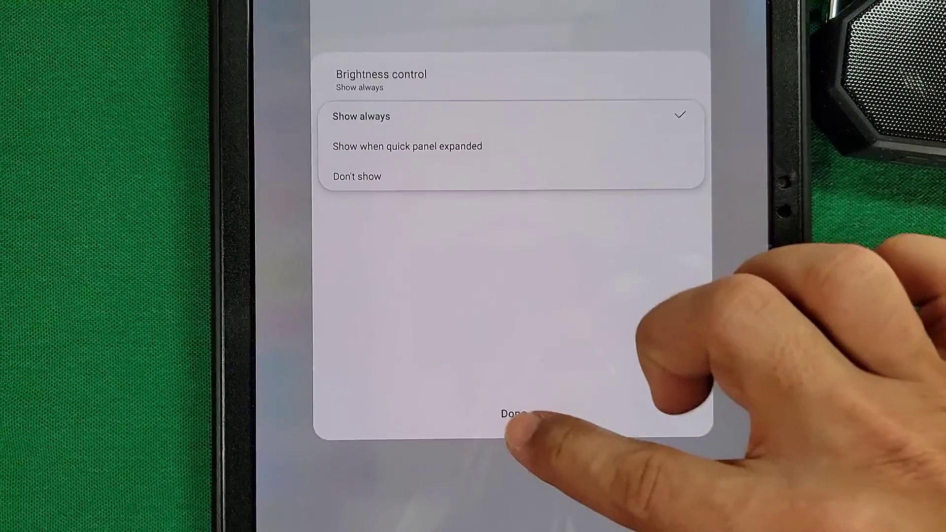
pyautogui.click(512, 415)
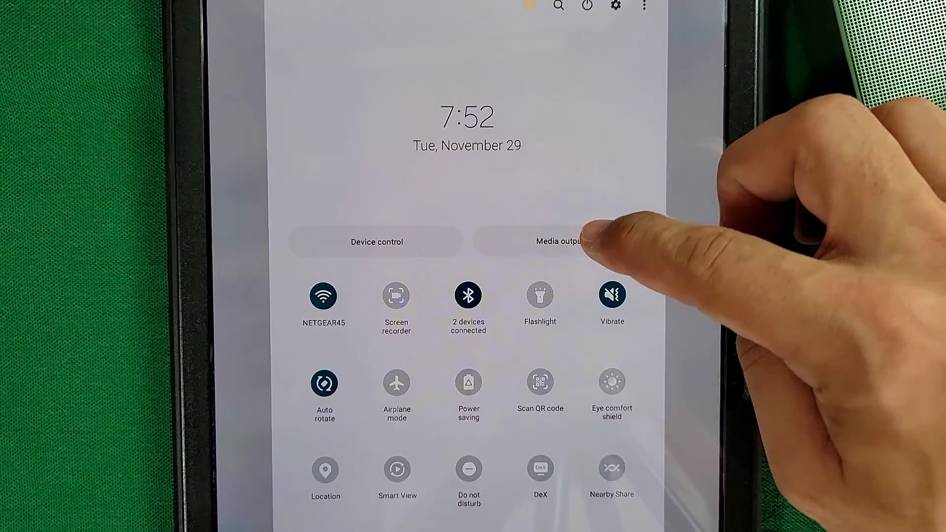
# Select mini h20 3 and JBL GO 2 together as media output devices
pyautogui.click(554, 241)
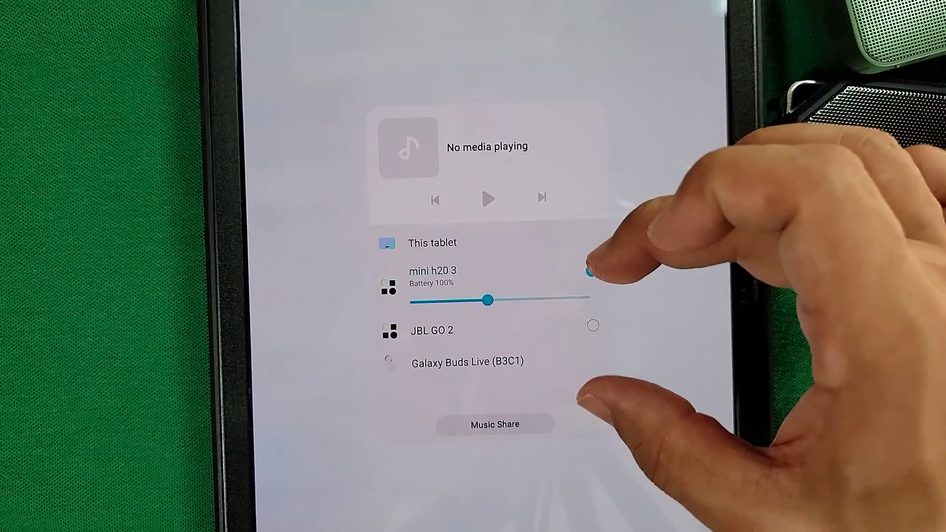
pyautogui.click(590, 275)
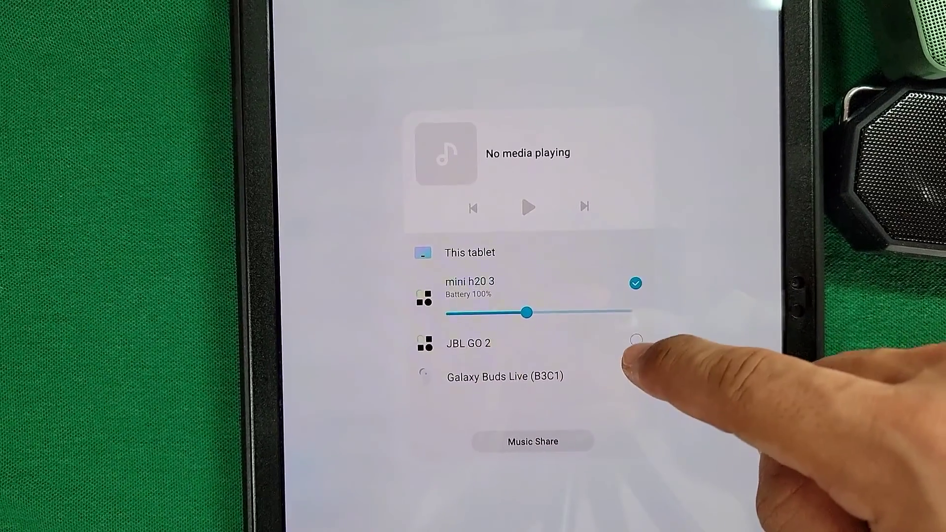
pyautogui.click(635, 339)
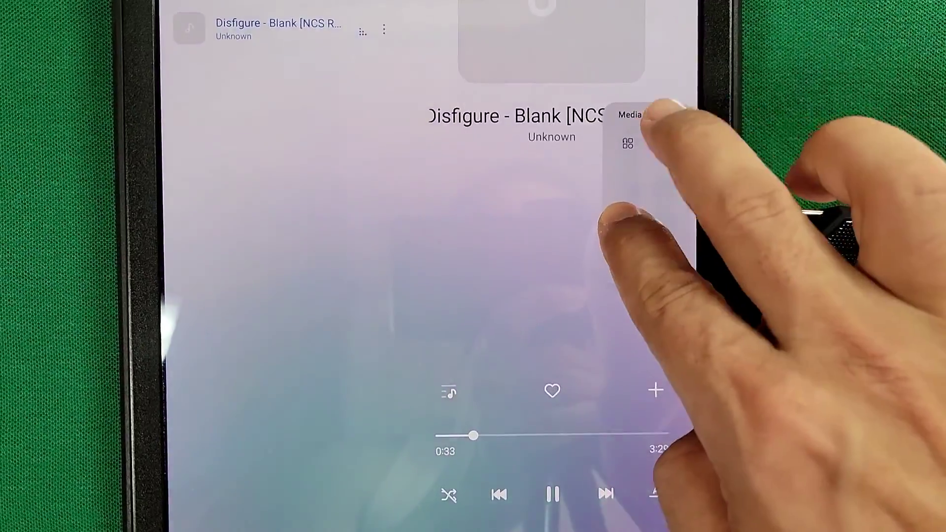
# Expand the volume panel to show separate levels for both Bluetooth speakers
pyautogui.click(630, 144)
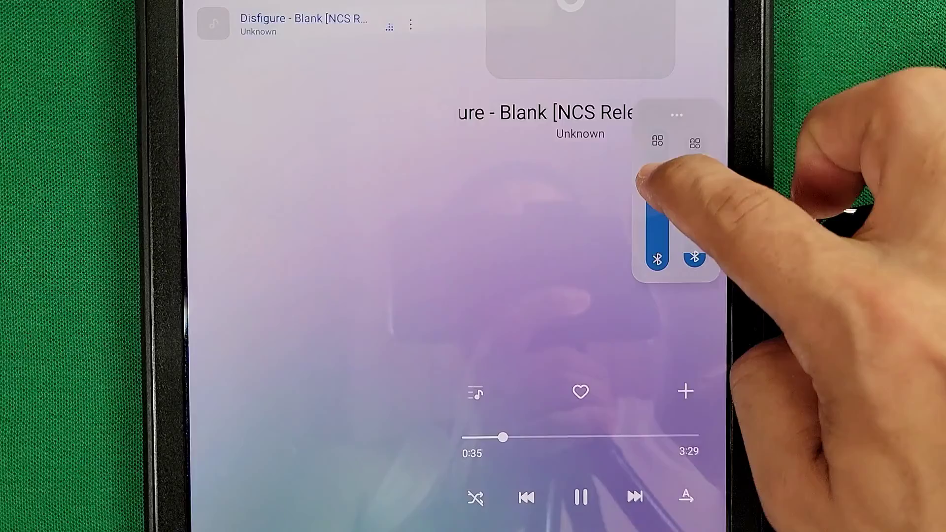